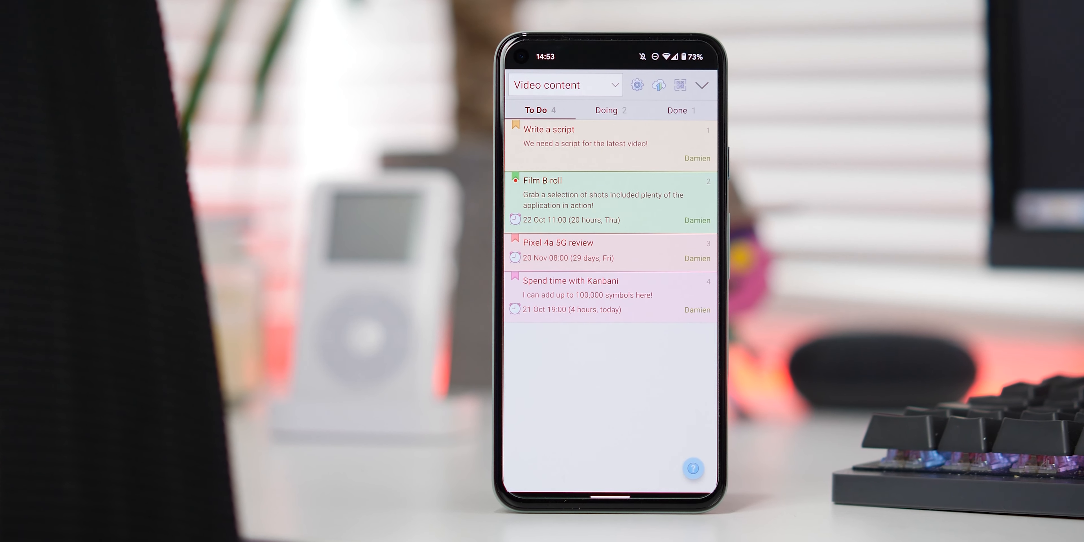
Step: Show the built-in help cards explaining the To Do, Doing and Done basics and archived cards
left_click(692, 469)
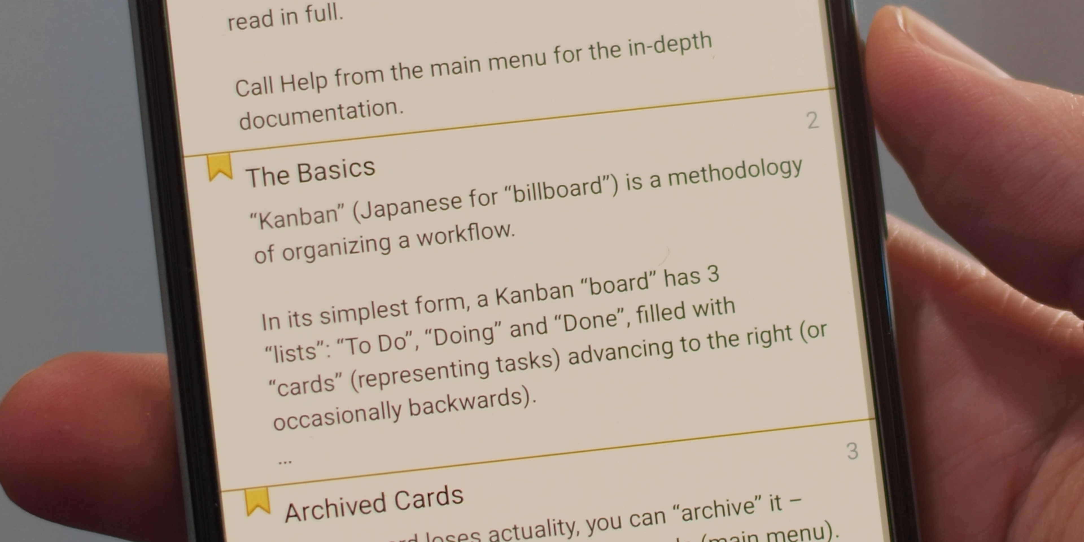
Step: Scroll through the four colour-coded To Do cards with due dates on the Video content board
scroll("up", 3)
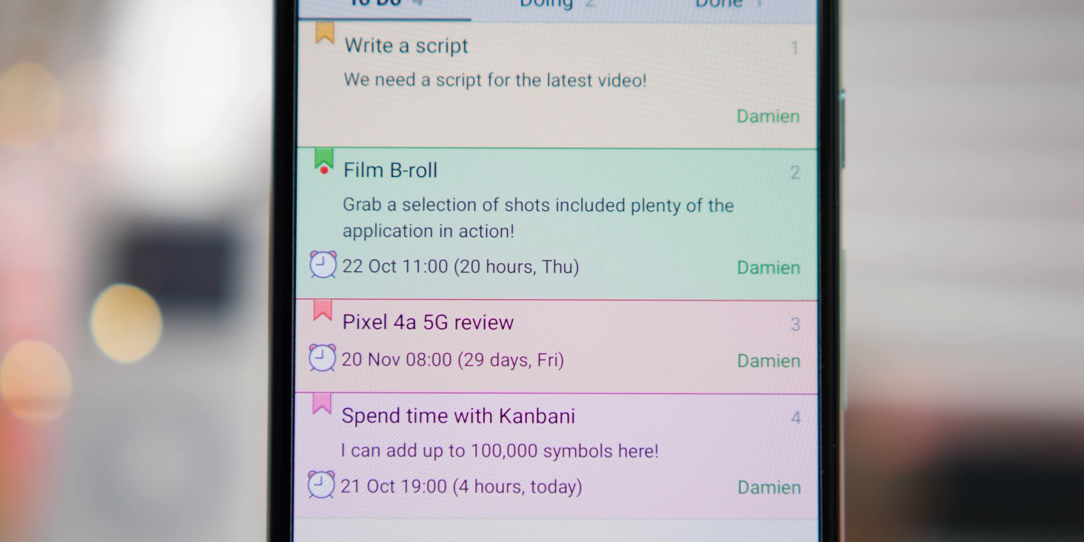
scroll("up", 3)
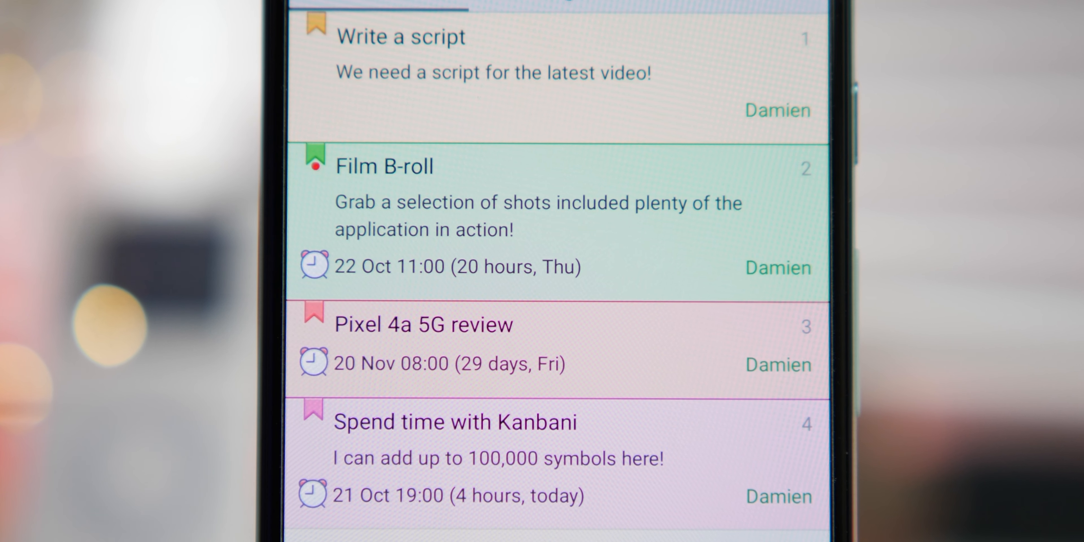